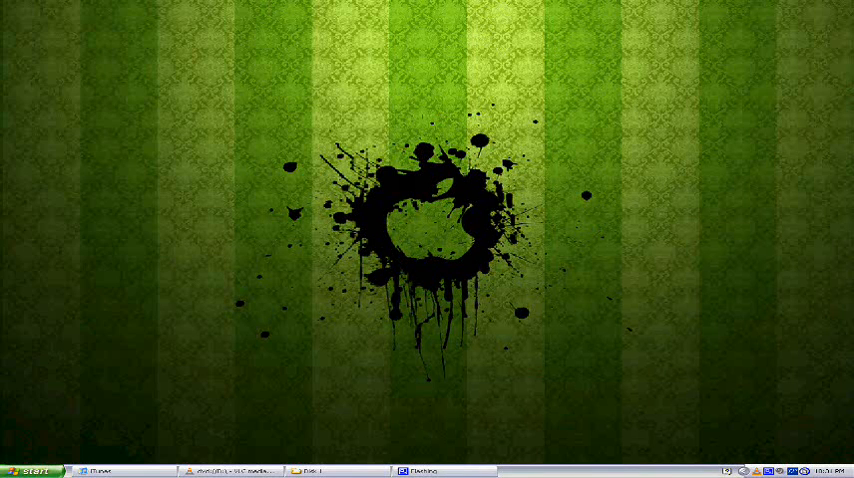
Restore the web browser window from the taskbar
{"action": "left_click", "coordinate": [30, 470]}
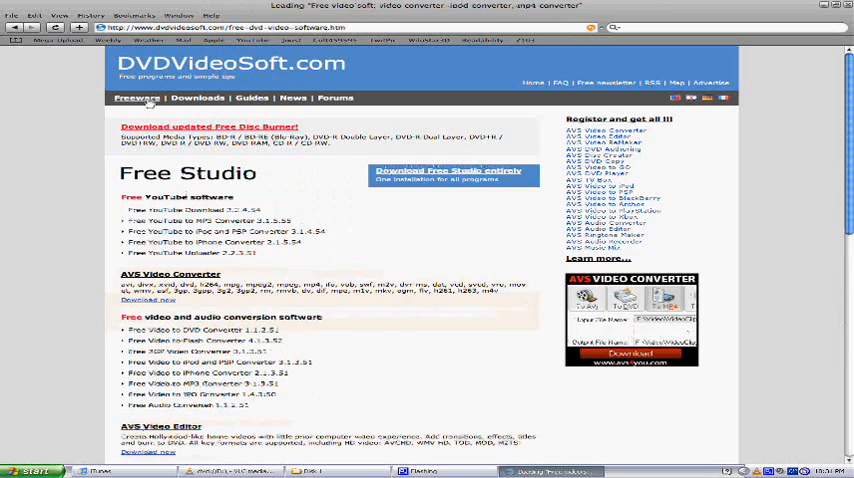
Browse down to the free burning and ripping software, then bring up the Start programs list
{"action": "scroll", "scroll_direction": "down", "scroll_amount": 3}
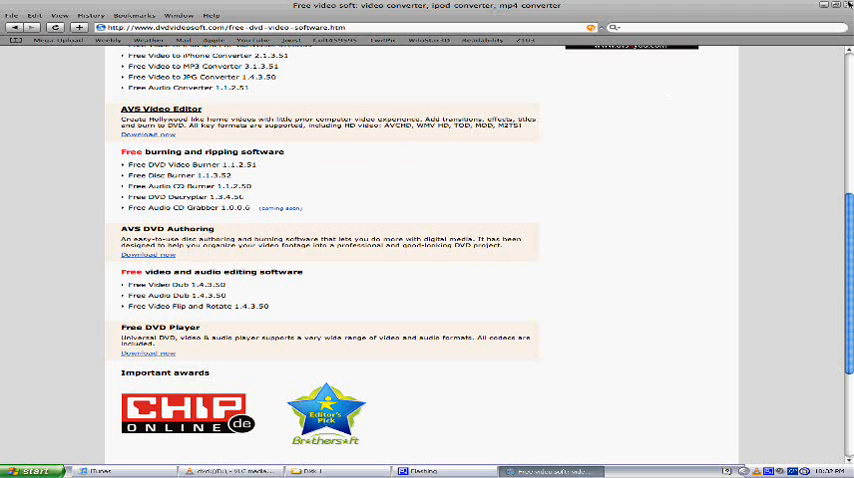
{"action": "left_click", "coordinate": [32, 472]}
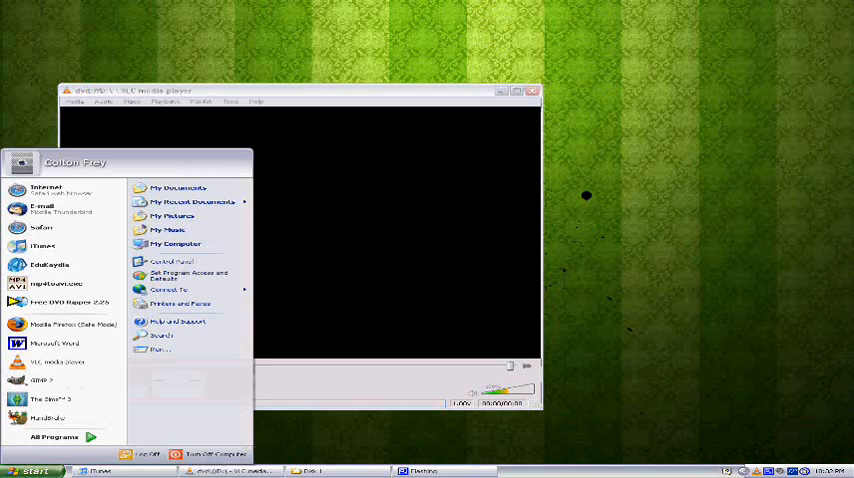
Launch Free DVD Decrypter and let it load the DVD drive as its source
{"action": "left_click", "coordinate": [54, 436]}
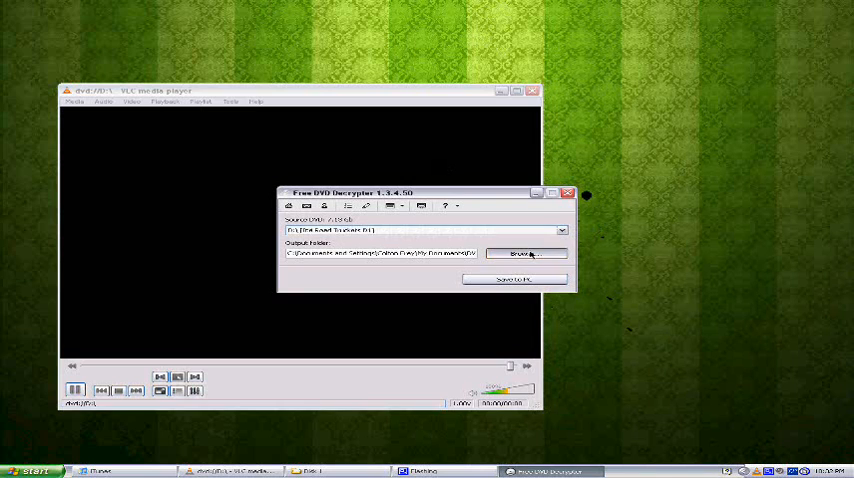
Set the output folder to the Disk folder under Ice Road Truckers and confirm
{"action": "left_click", "coordinate": [526, 252]}
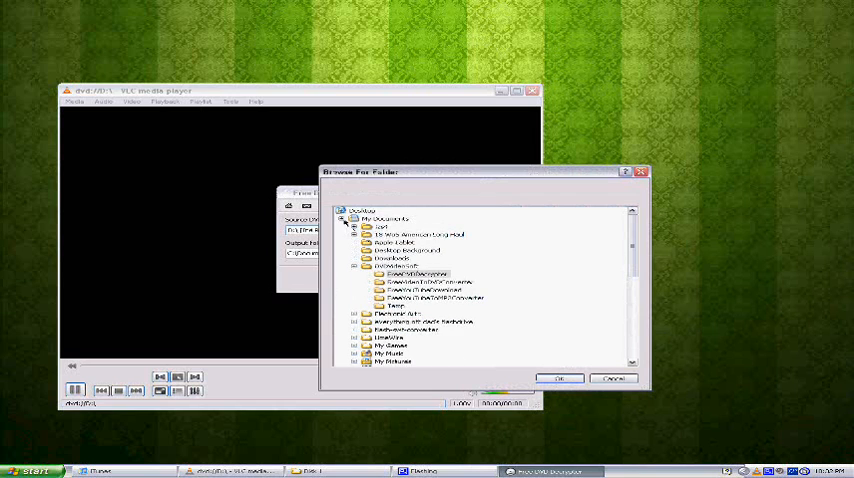
{"action": "left_click", "coordinate": [386, 224]}
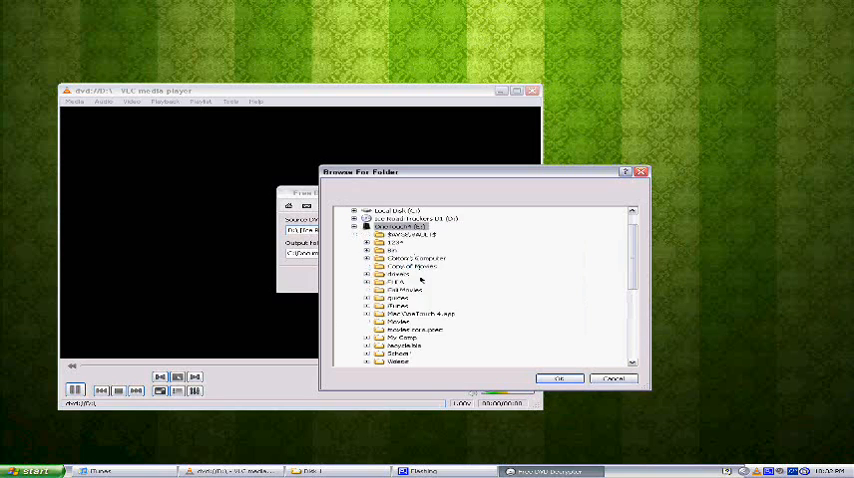
{"action": "scroll", "scroll_direction": "down", "scroll_amount": 3}
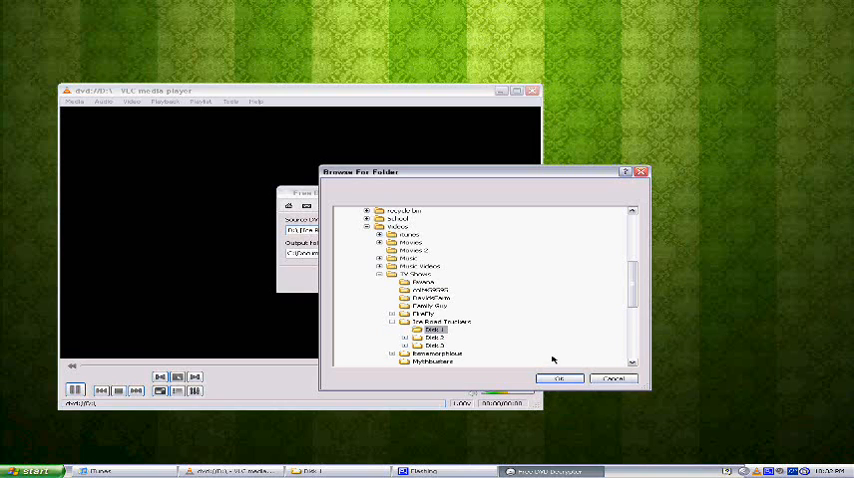
{"action": "left_click", "coordinate": [558, 378]}
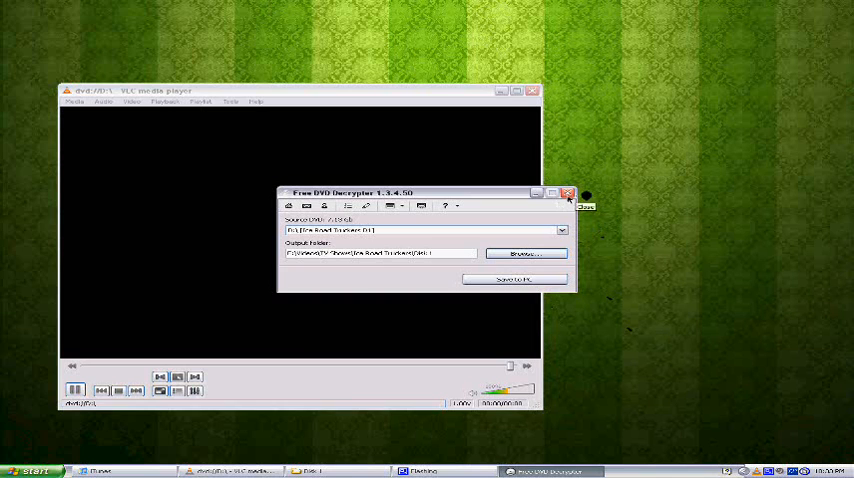
{"action": "left_click", "coordinate": [568, 194]}
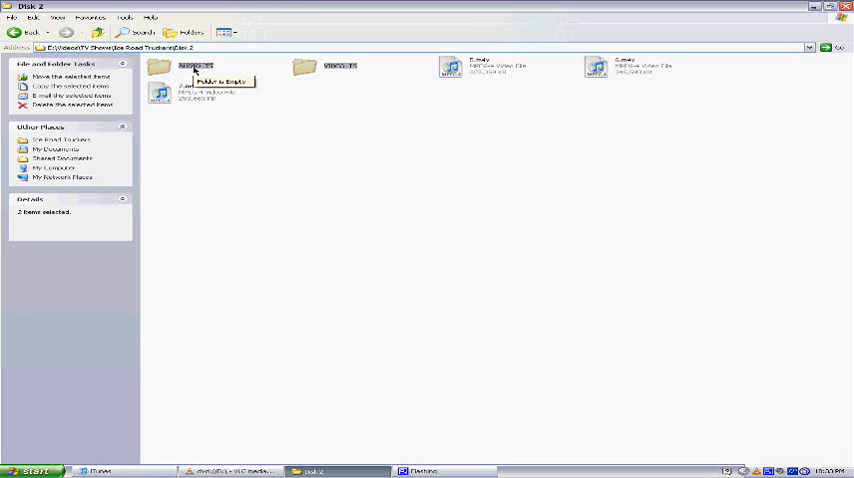
{"action": "mouse_move", "coordinate": [312, 66]}
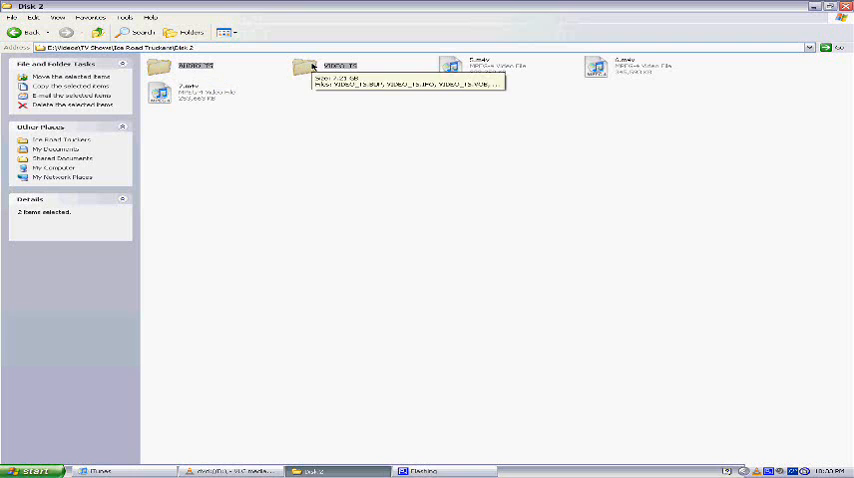
Inspect the VIDEO_TS folder of the copied disc in Explorer
{"action": "double_click", "coordinate": [316, 64]}
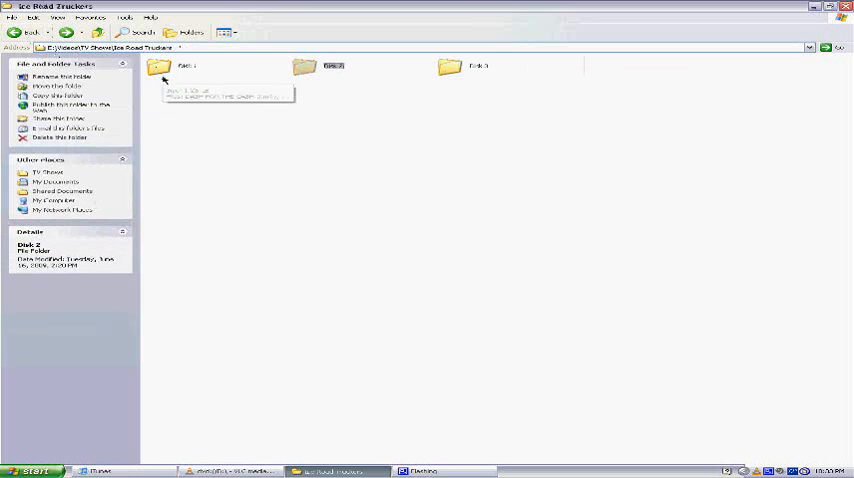
{"action": "double_click", "coordinate": [158, 68]}
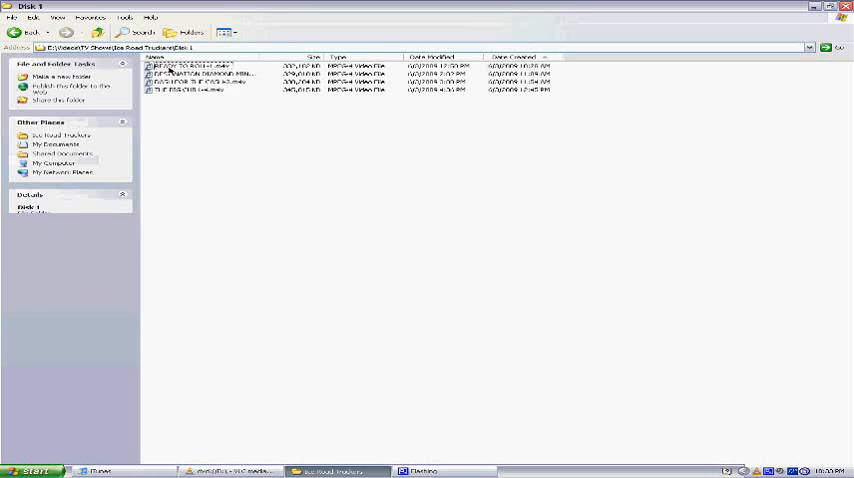
{"action": "left_click", "coordinate": [196, 64]}
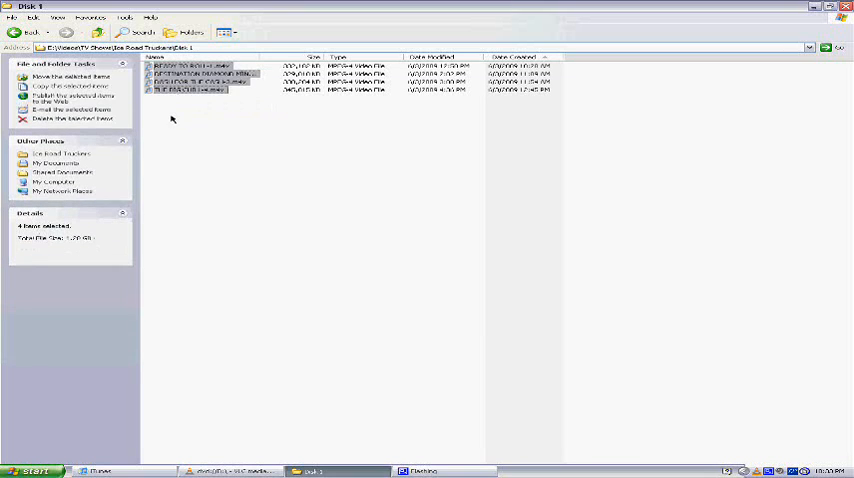
{"action": "left_click", "coordinate": [196, 90]}
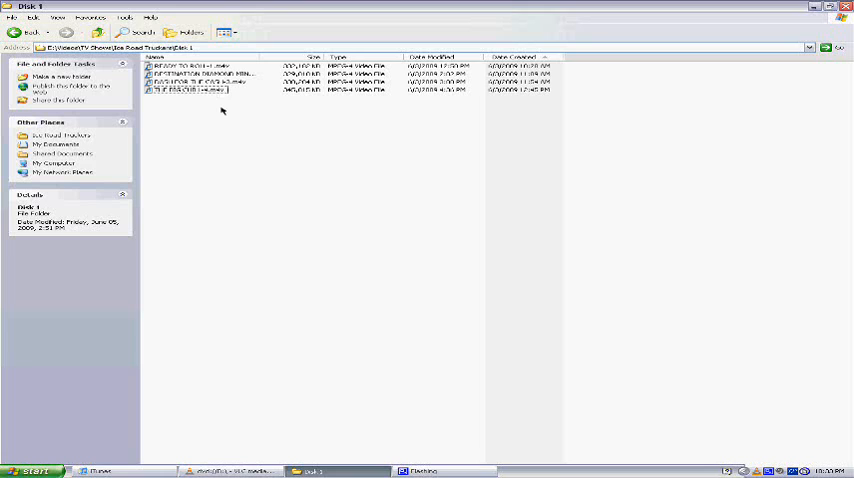
{"action": "mouse_move", "coordinate": [204, 116]}
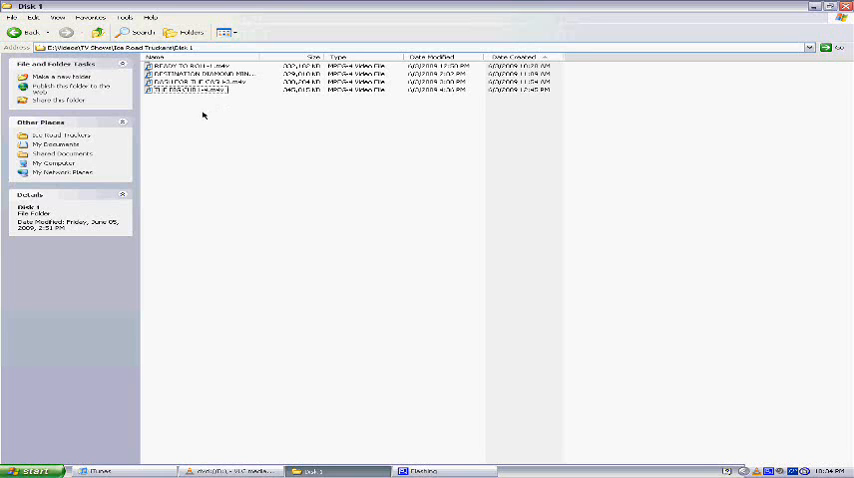
{"action": "mouse_move", "coordinate": [200, 118]}
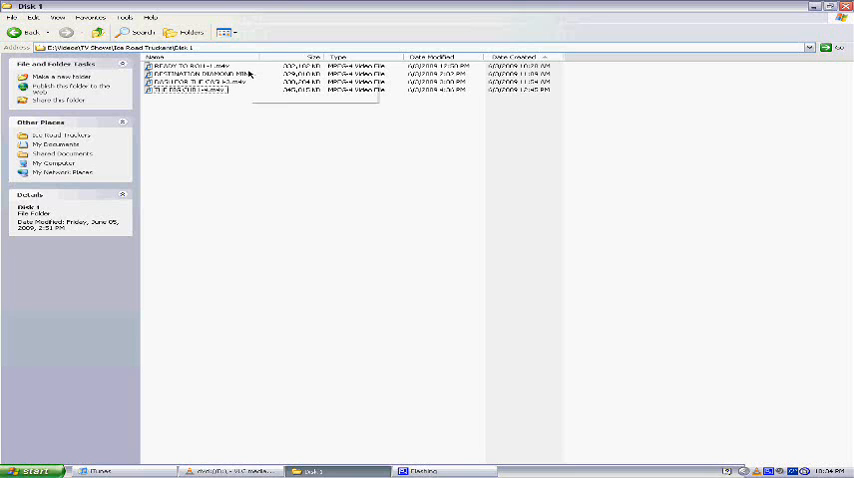
{"action": "mouse_move", "coordinate": [248, 82]}
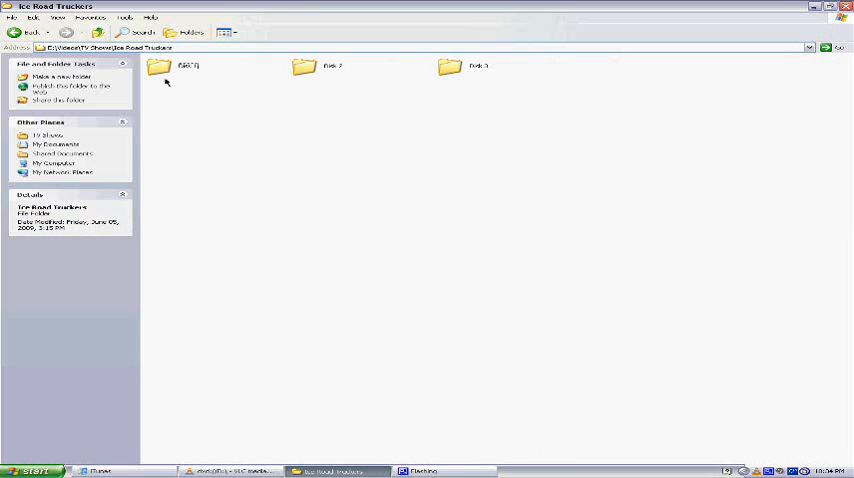
{"action": "mouse_move", "coordinate": [164, 68]}
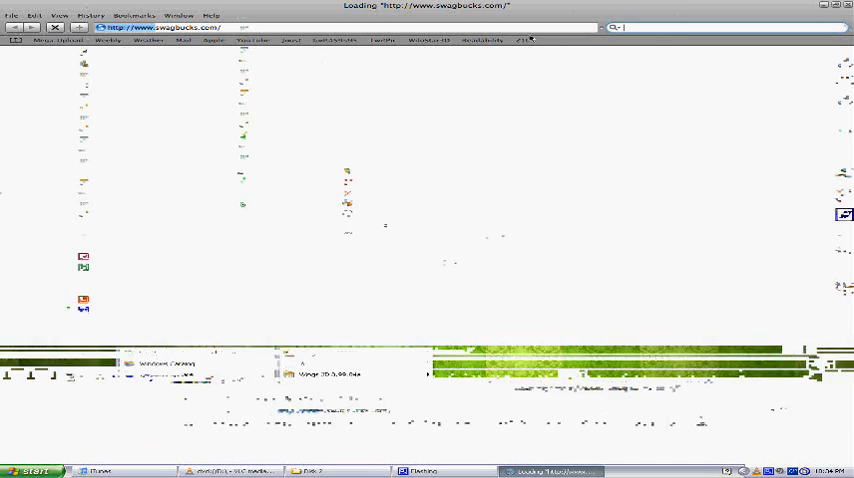
Search the web for 'handbrake' from the Safari search field
{"action": "type", "text": "handbrake"}
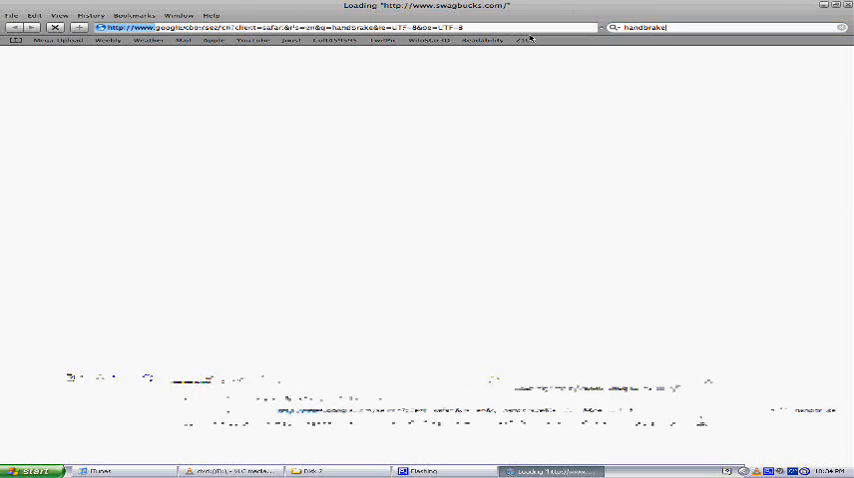